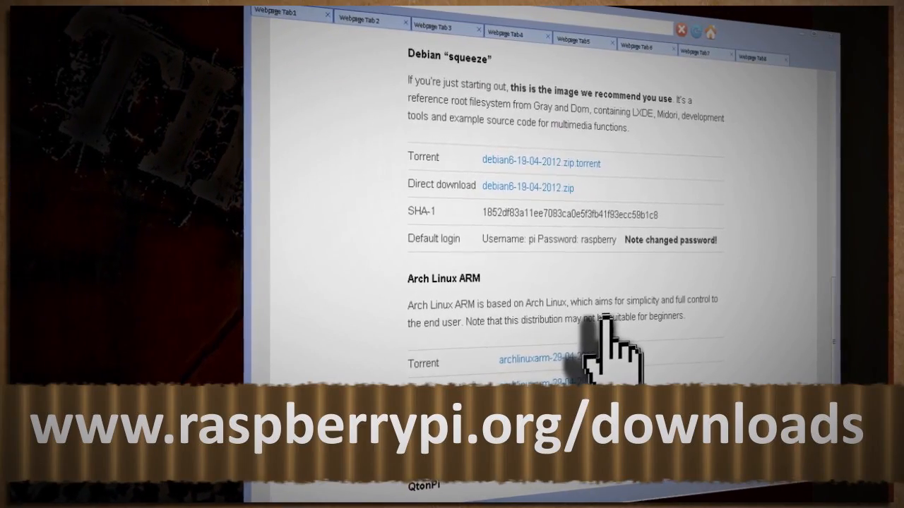
# Step: Scroll the raspberrypi.org downloads page down to the Debian squeeze Torrent and Direct download links
pyautogui.scroll(-3)
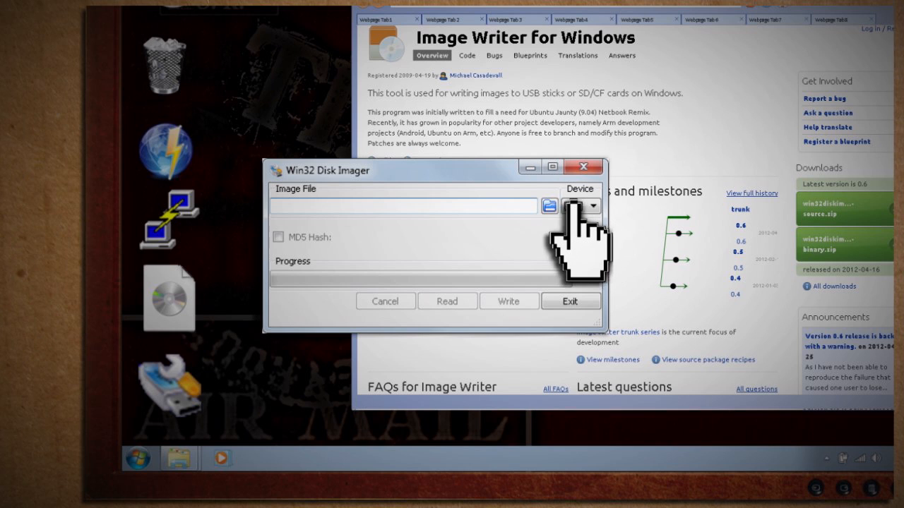
# Step: Pick D: as the target device and write debian6-19-04-2012.img
pyautogui.click(549, 205)
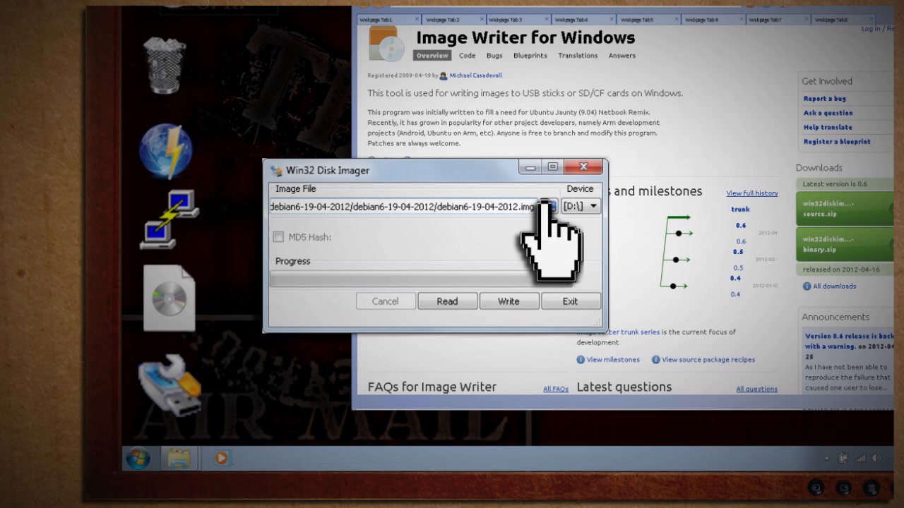
pyautogui.click(509, 301)
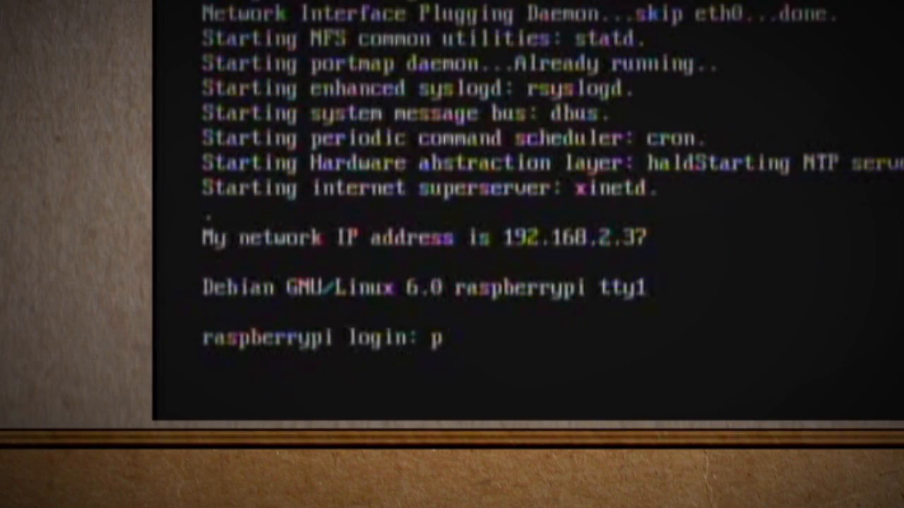
# Step: Log in as pi, rename boot_enable_ssh.rc to boot.rc, and reboot with sudo
pyautogui.write('i')
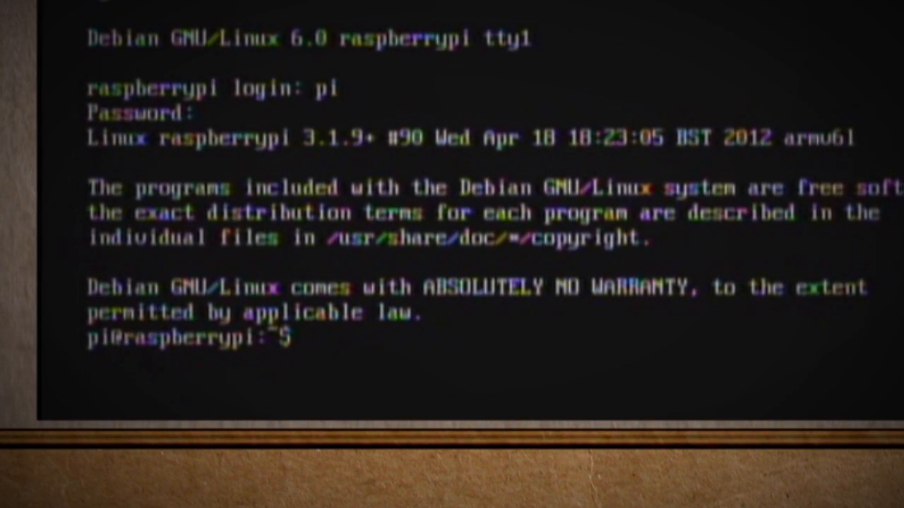
pyautogui.write('sudo mv')
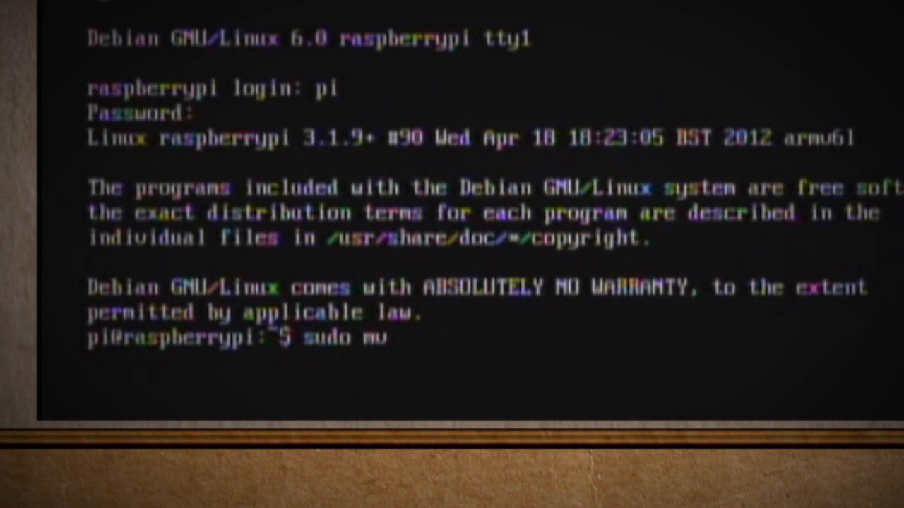
pyautogui.write('/boot/boot_enable_ssh.rc /boot/boot.rc')
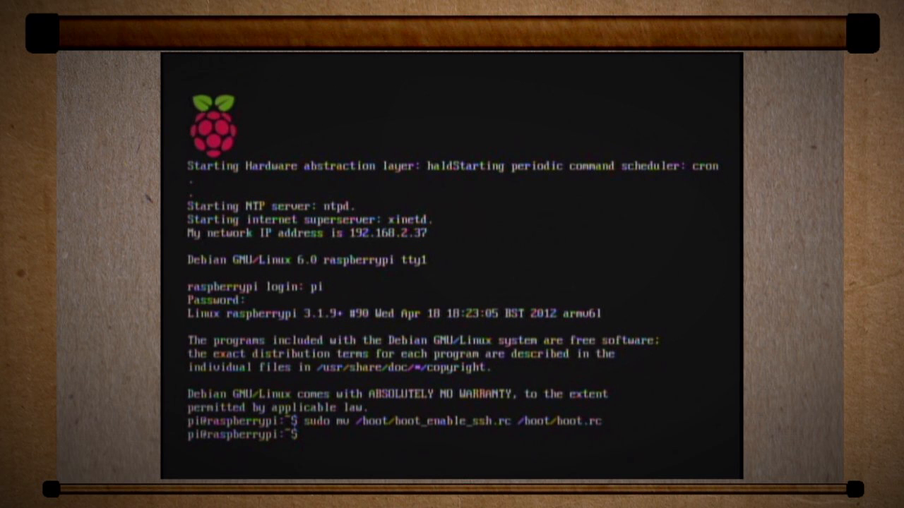
pyautogui.write('reboot')
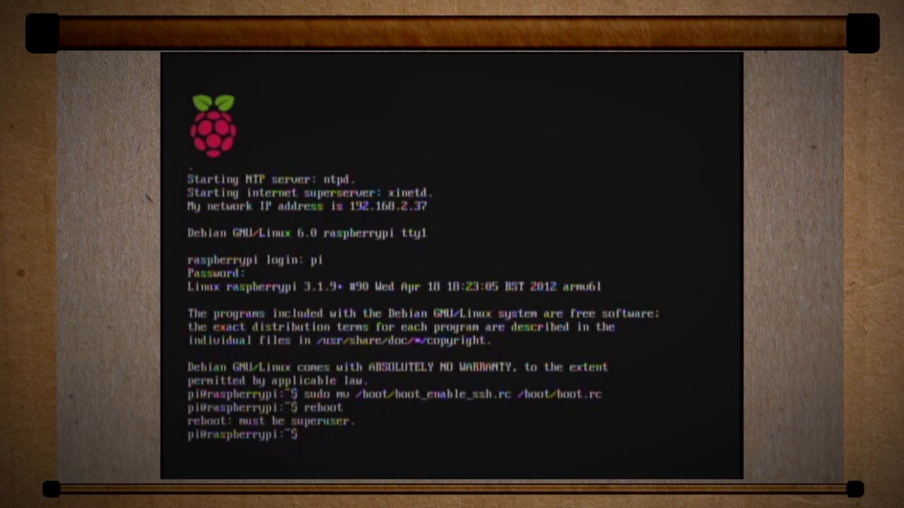
pyautogui.write('sudo reboot')
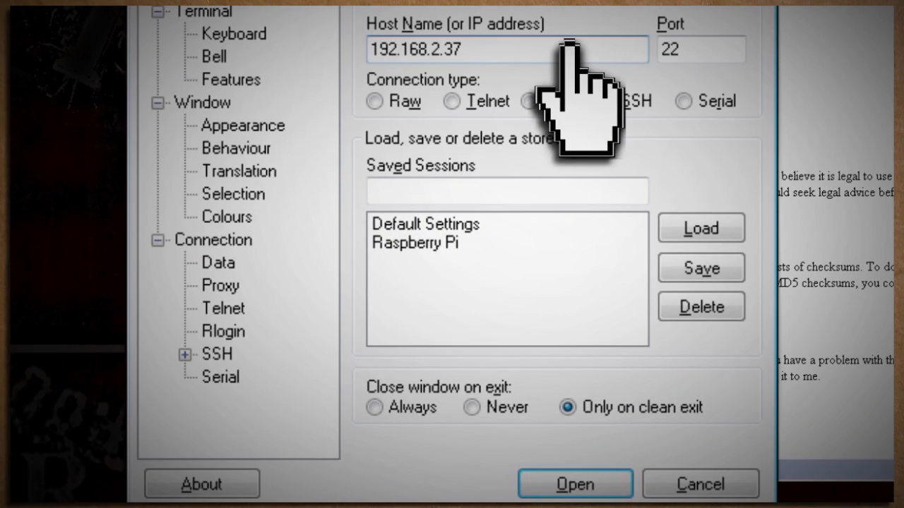
# Step: Connect over SSH to 192.168.2.37, accept the host key, and log in as pi
pyautogui.click(574, 484)
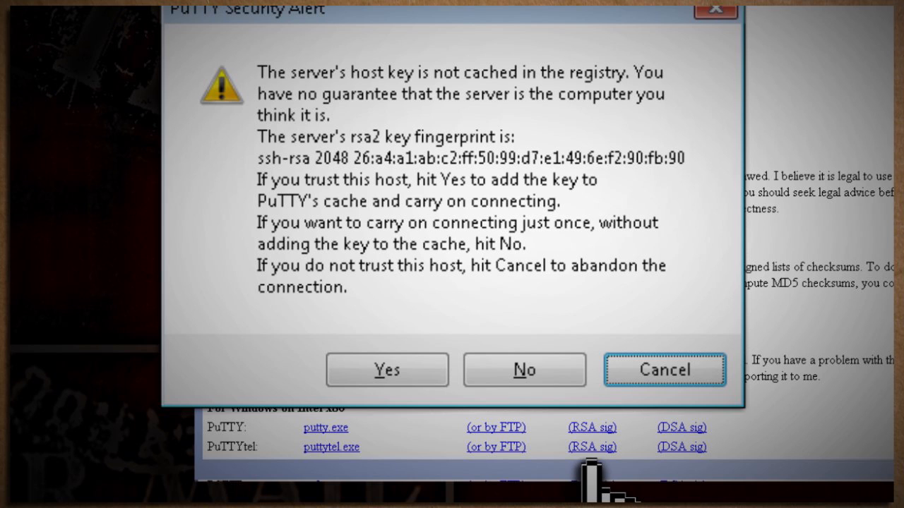
pyautogui.click(386, 369)
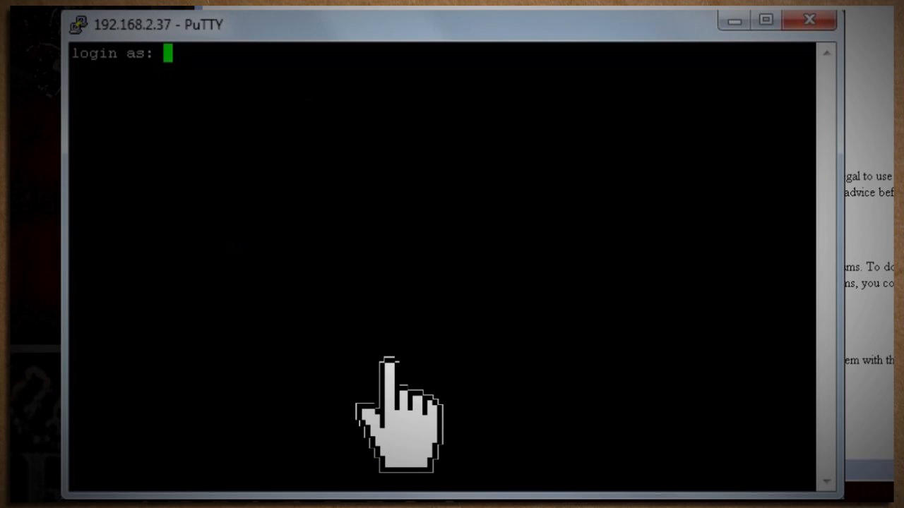
pyautogui.write('pi')
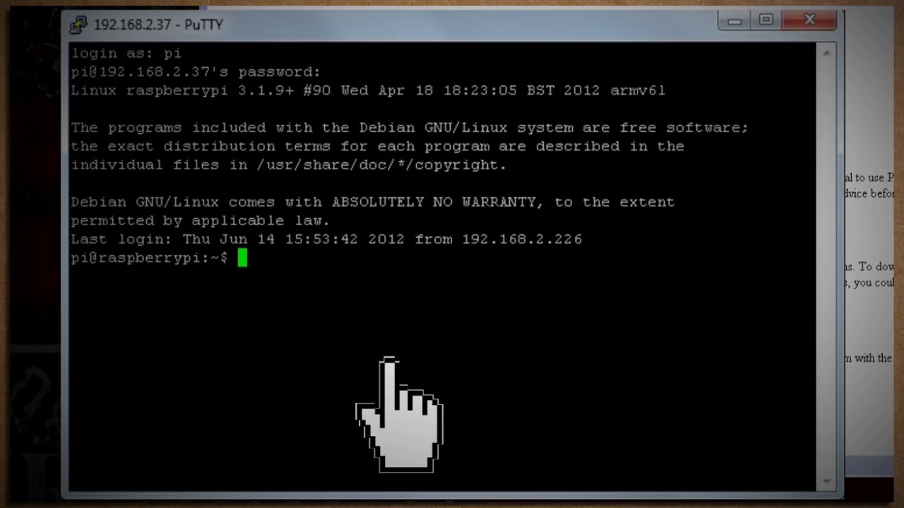
# Step: Change pi's password with sudo passwd pi, then run sudo apt-get update
pyautogui.write('sudo pa')
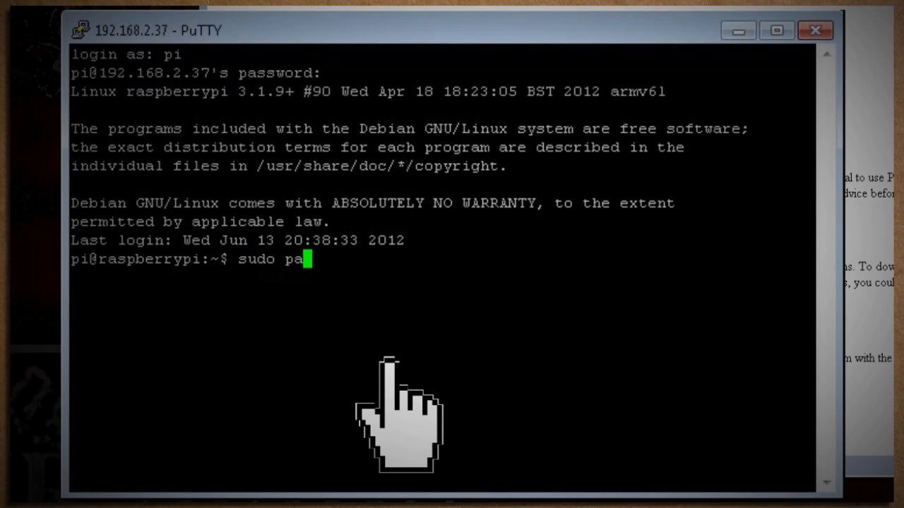
pyautogui.write('sswd pi')
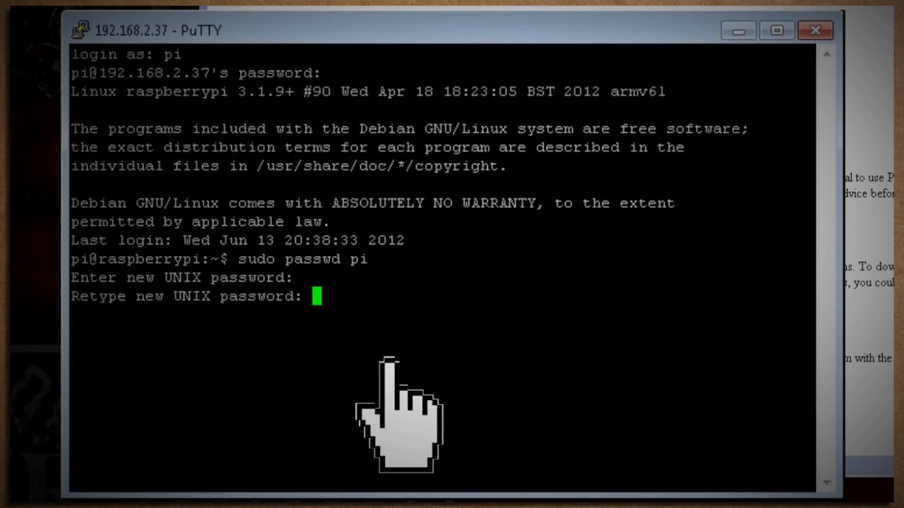
pyautogui.write('sudo')
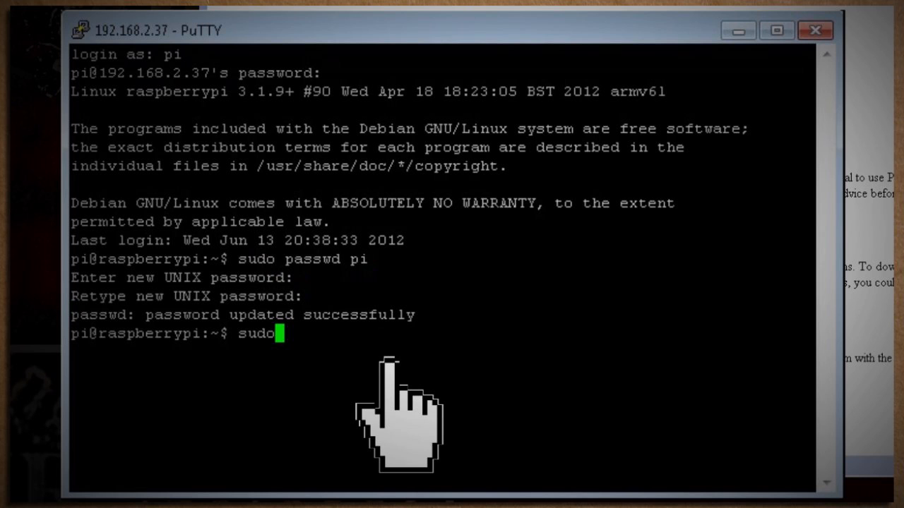
pyautogui.write('apt-get update')
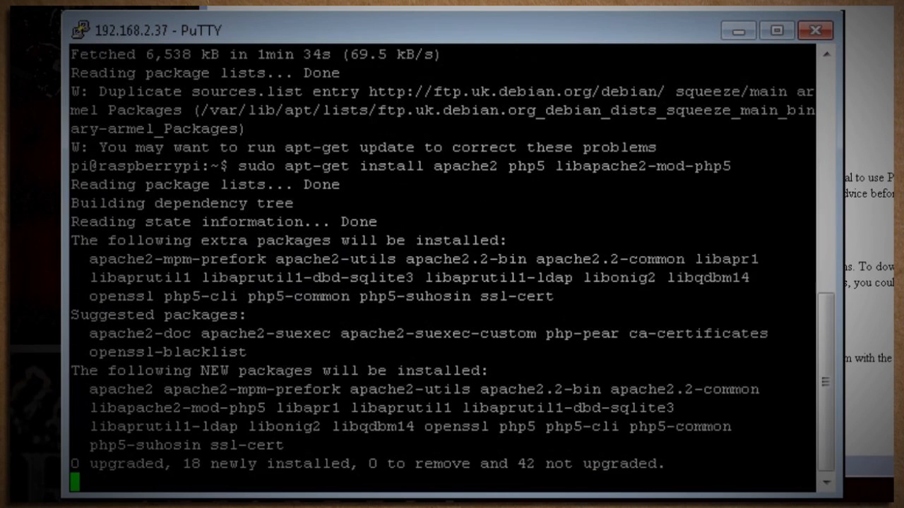
# Step: Confirm the apache2/php5 install, create group www-data and assign it with usermod
pyautogui.write('y')
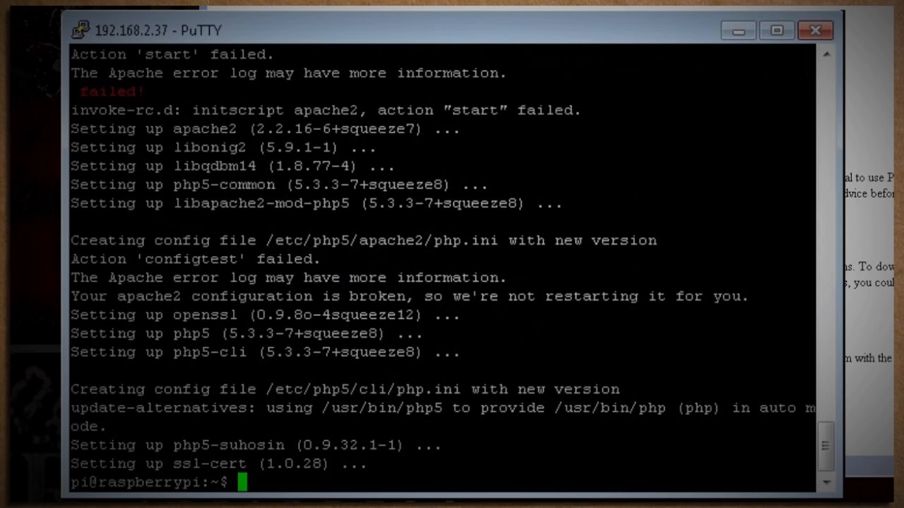
pyautogui.moveTo(603, 39)
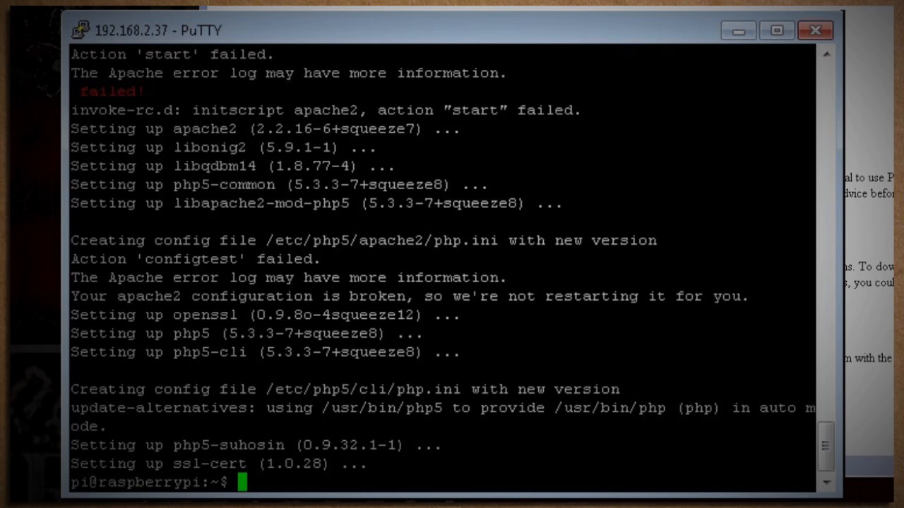
pyautogui.write('sudo groupadd www-data')
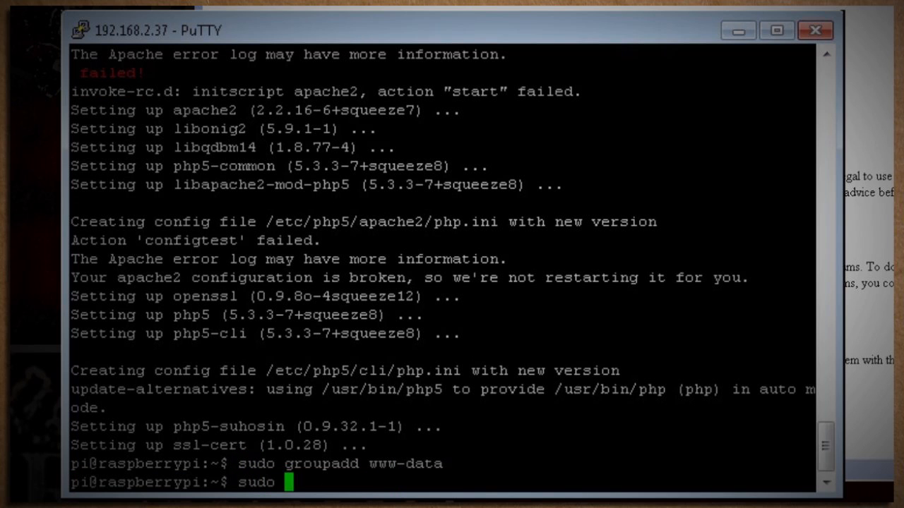
pyautogui.write('usermod -g www-data www-data')
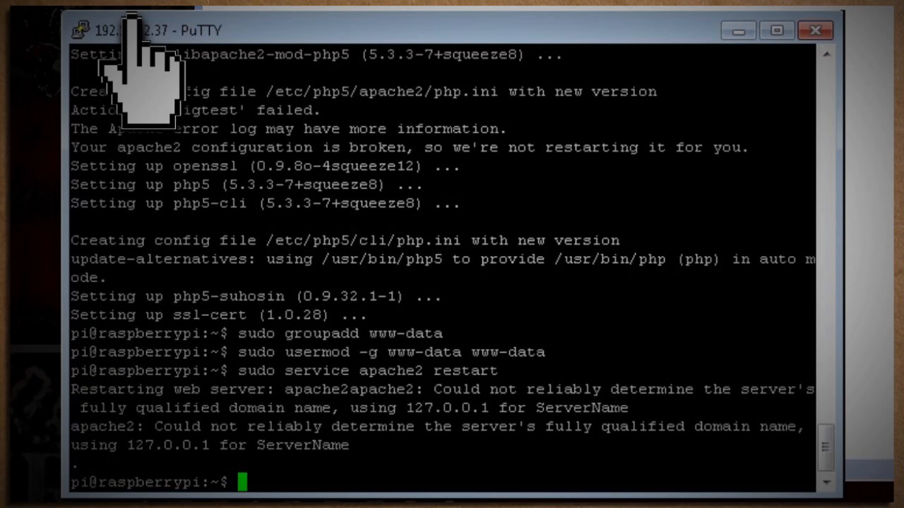
pyautogui.write('sudo nano /etc/a')
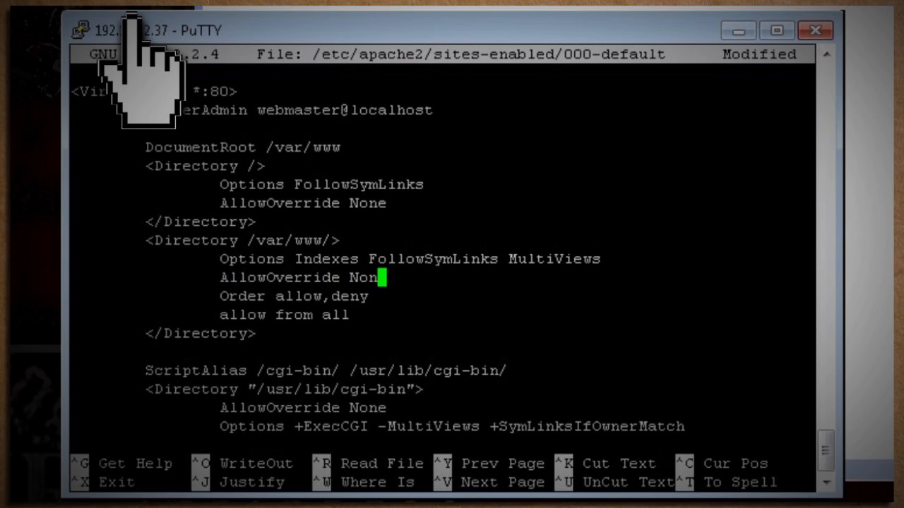
# Step: Change AllowOverride to All for /var/www/ in 000-default and save with Ctrl+O
pyautogui.write('All')
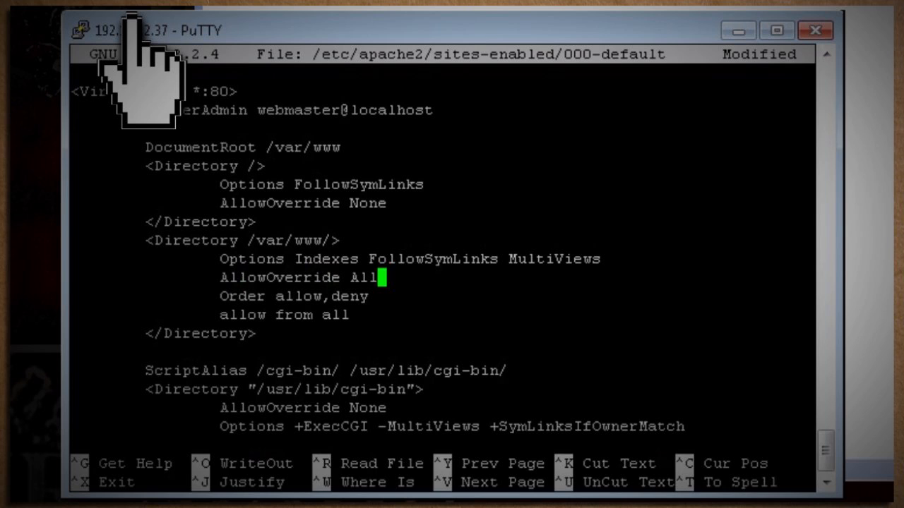
pyautogui.press('ctrl+o')
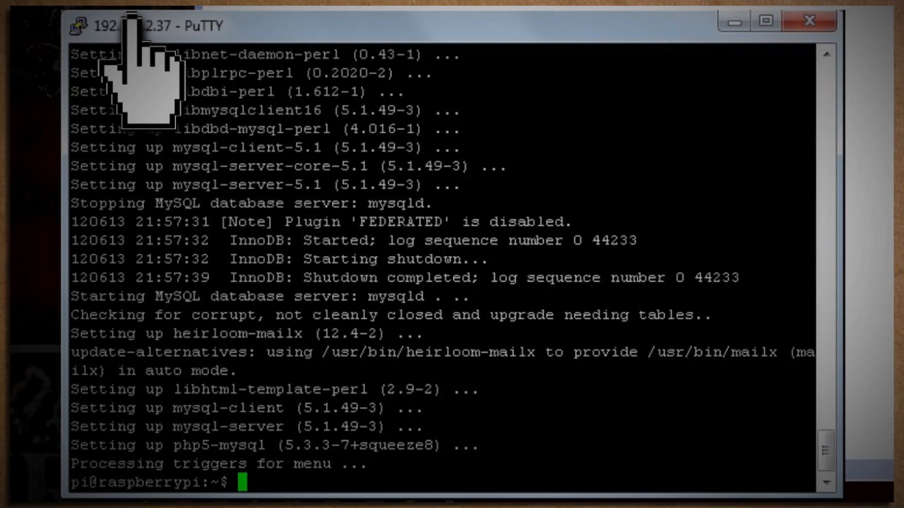
# Step: Make pi owner of /var/www with chown -R, install vsftpd, and edit /etc/vsftpd.conf
pyautogui.write('sudo chown -R')
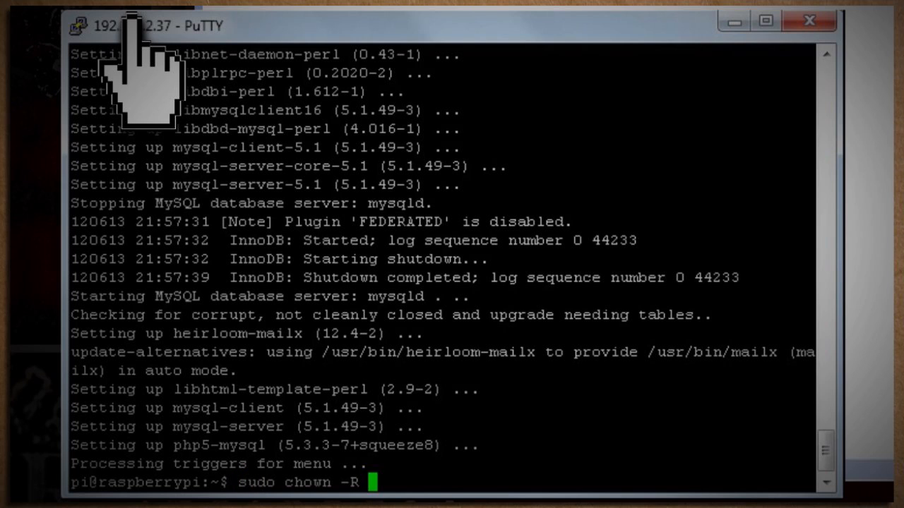
pyautogui.write('pi /var/www')
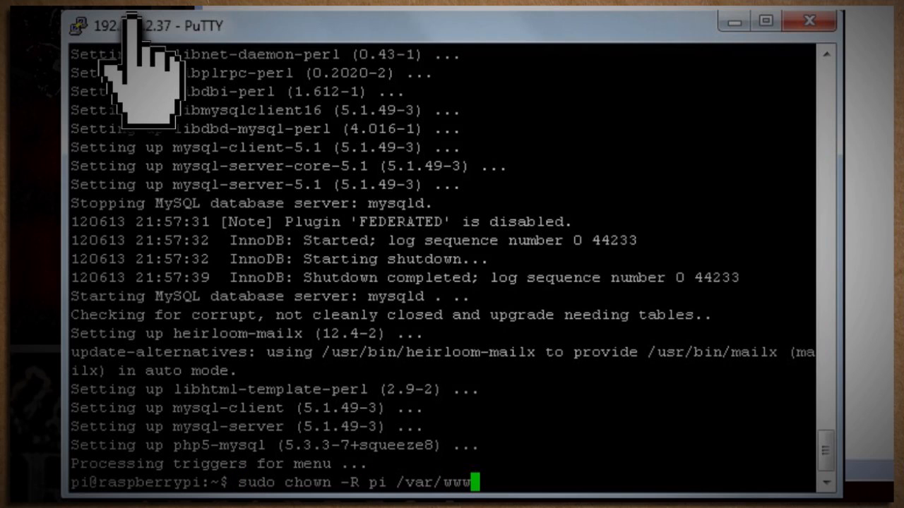
pyautogui.write('sudo apt-')
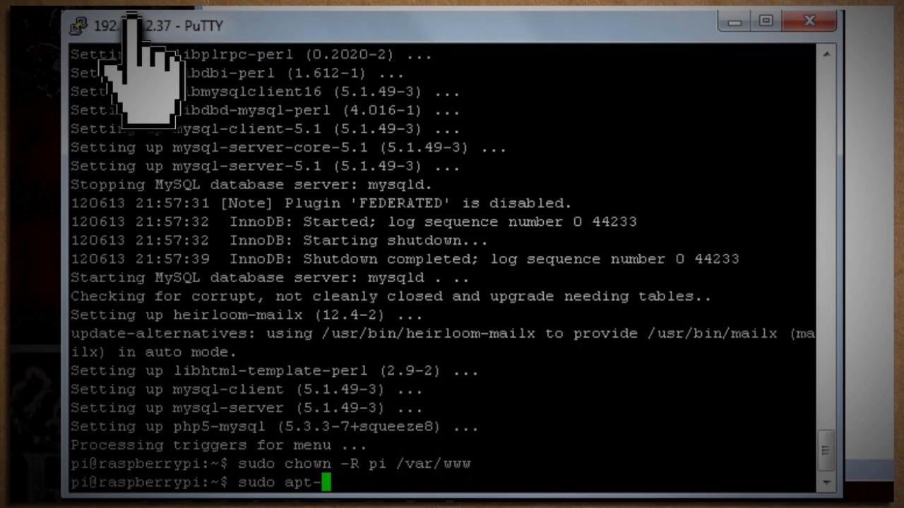
pyautogui.write('get install vsftpd')
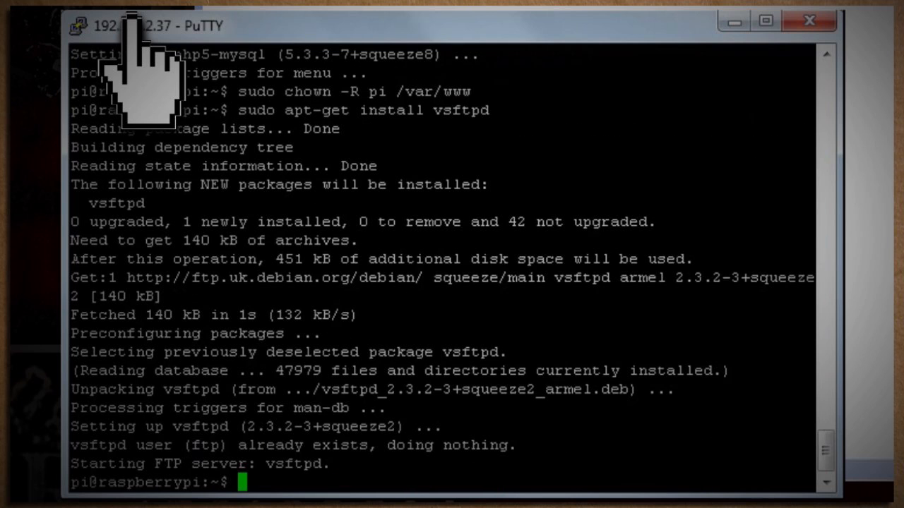
pyautogui.write('sudo nano /etc/vsftpd.')
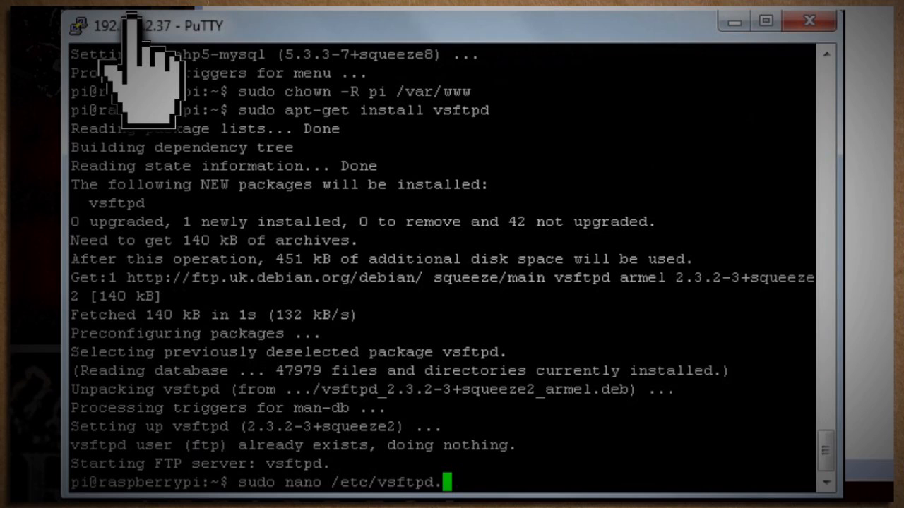
pyautogui.write('conf')
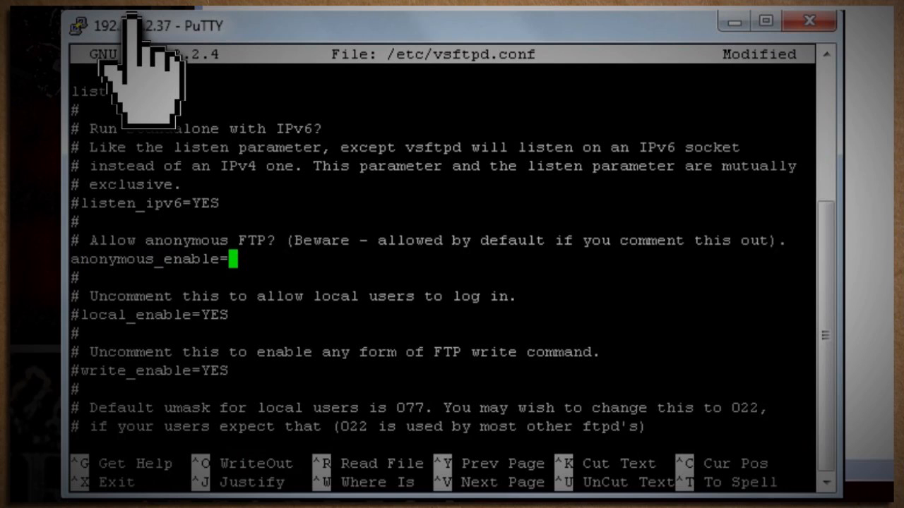
# Step: Set anonymous_enable=No, append force_dot_files=Yes, save vsftpd.conf, and restart vsftpd
pyautogui.write('No')
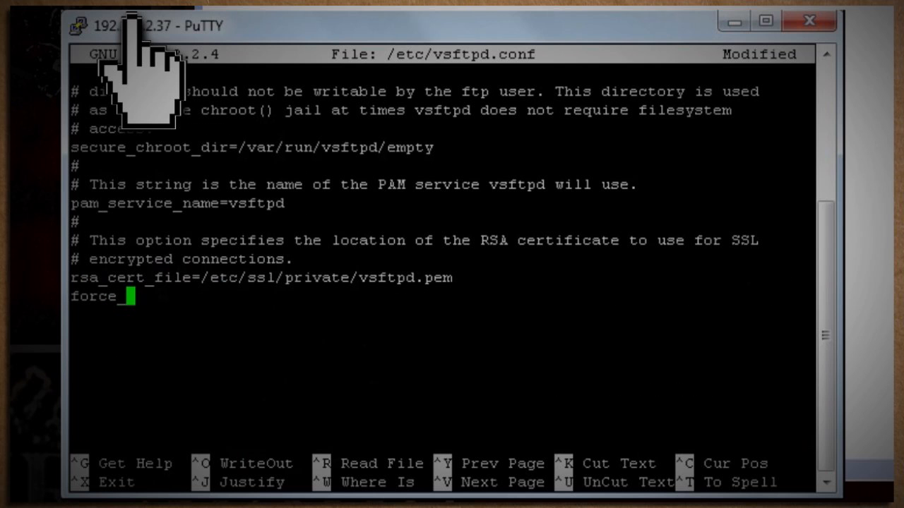
pyautogui.write('dot_files=Yes')
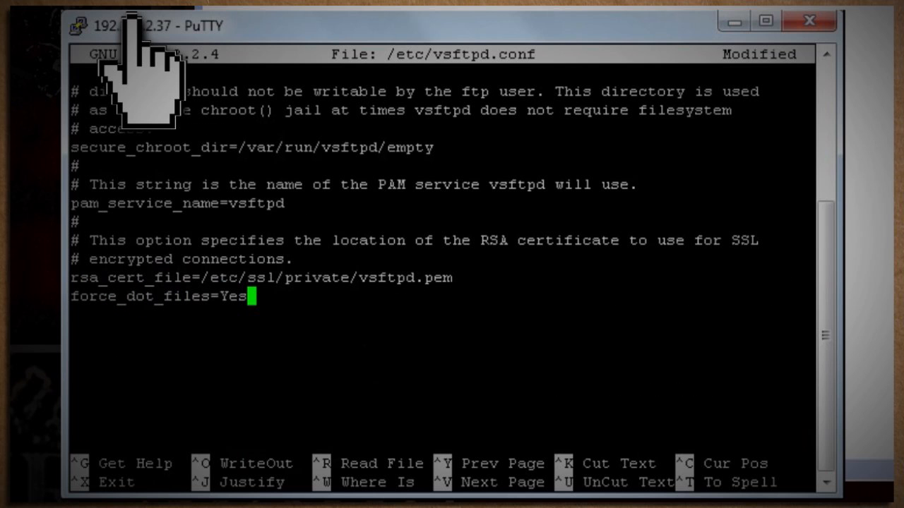
pyautogui.press('ctrl+x')
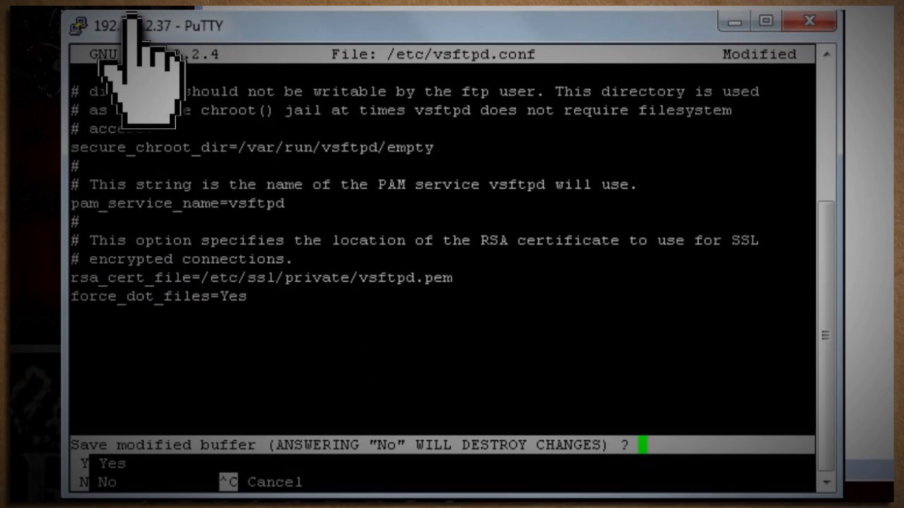
pyautogui.press('y')
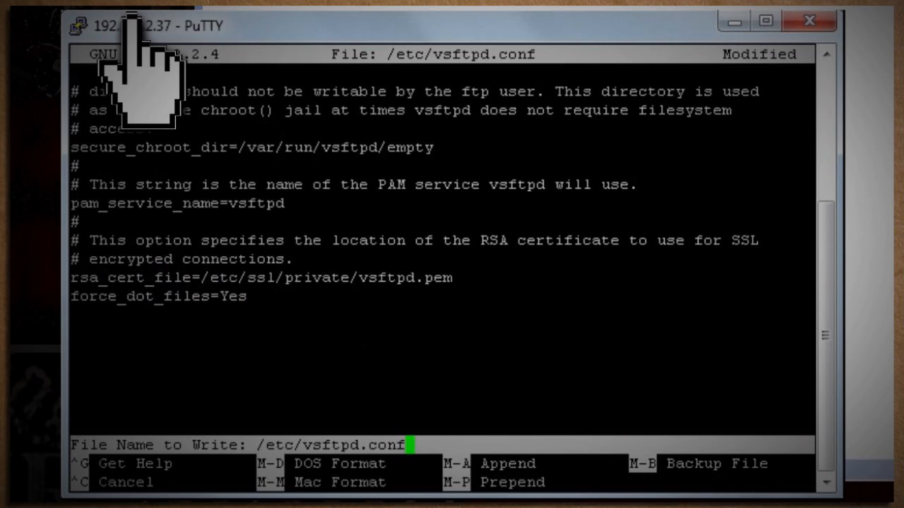
pyautogui.press('Return')
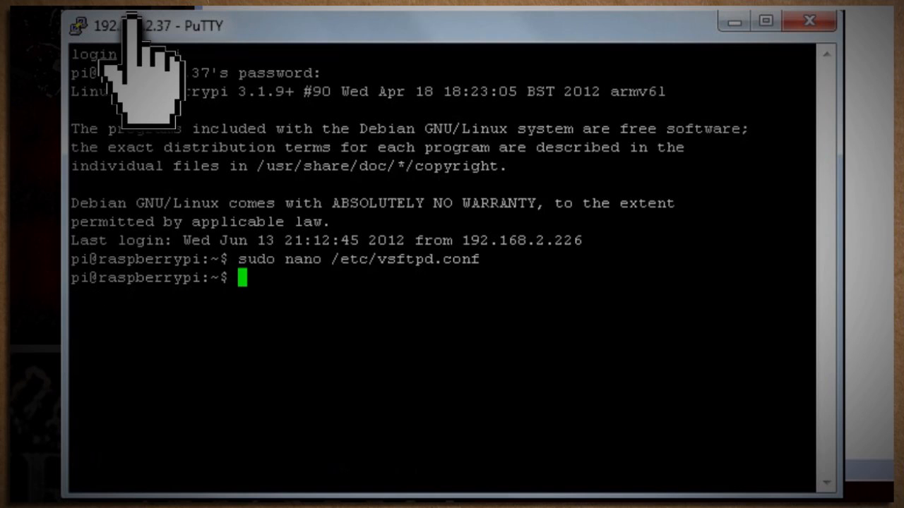
pyautogui.write('sudo service vsftpd restart')
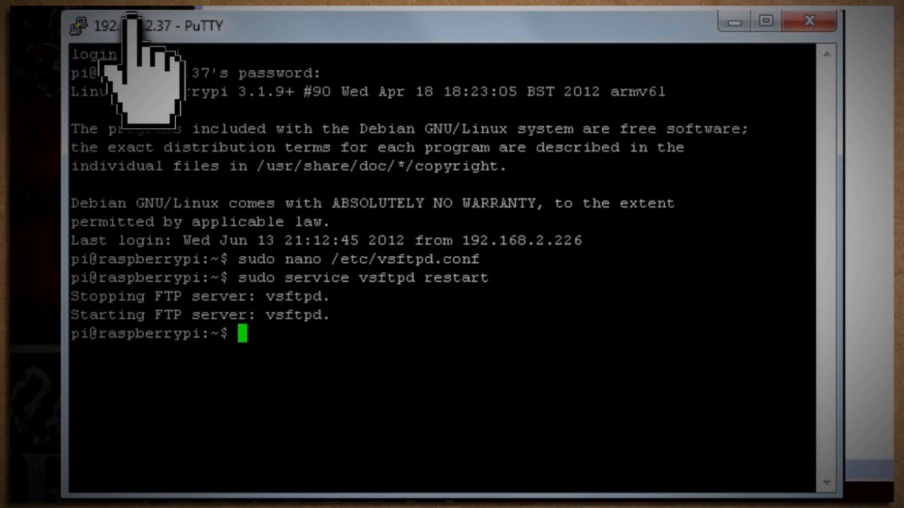
# Step: Enter su to start a root session on the Pi
pyautogui.write('su')
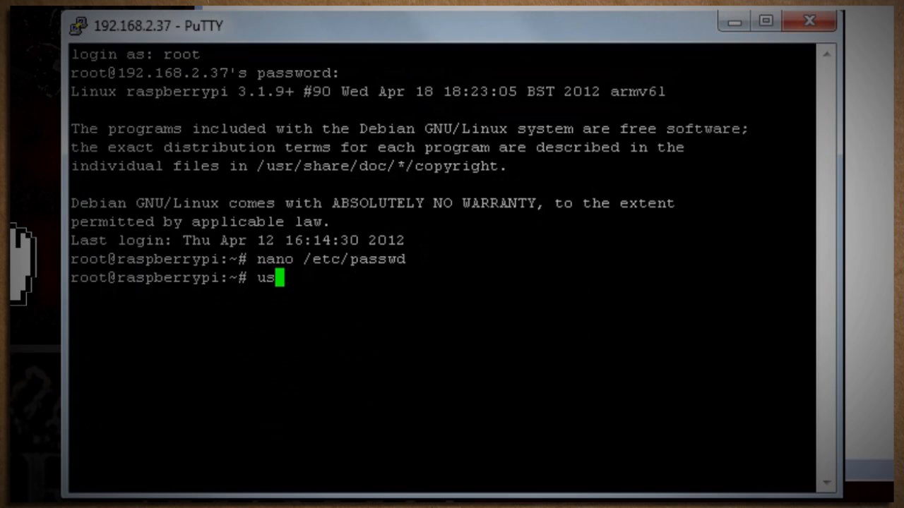
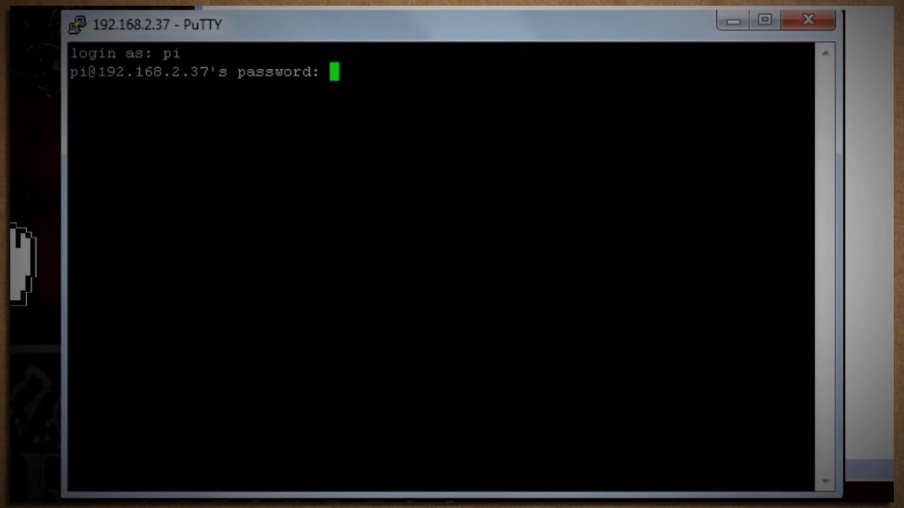
# Step: Set pi's home directory to /var/www with usermod -d, exit, and log back in as pi
pyautogui.press('Return')
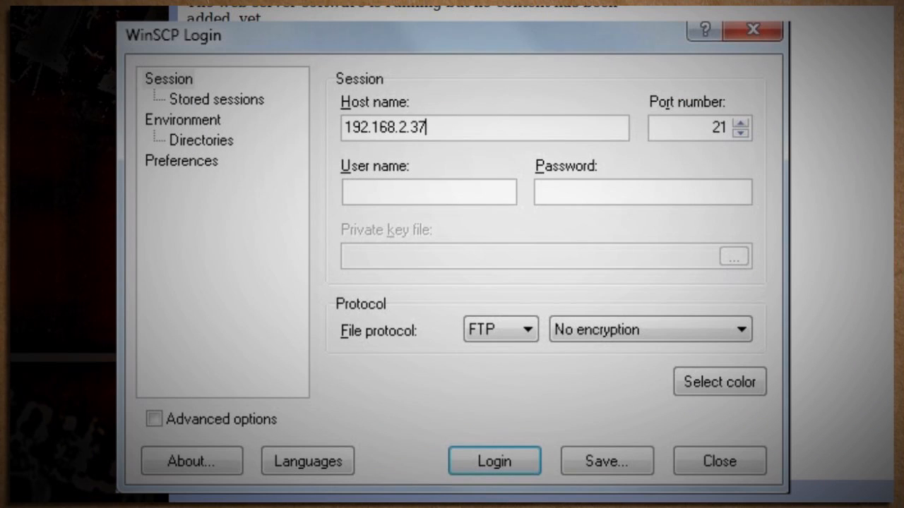
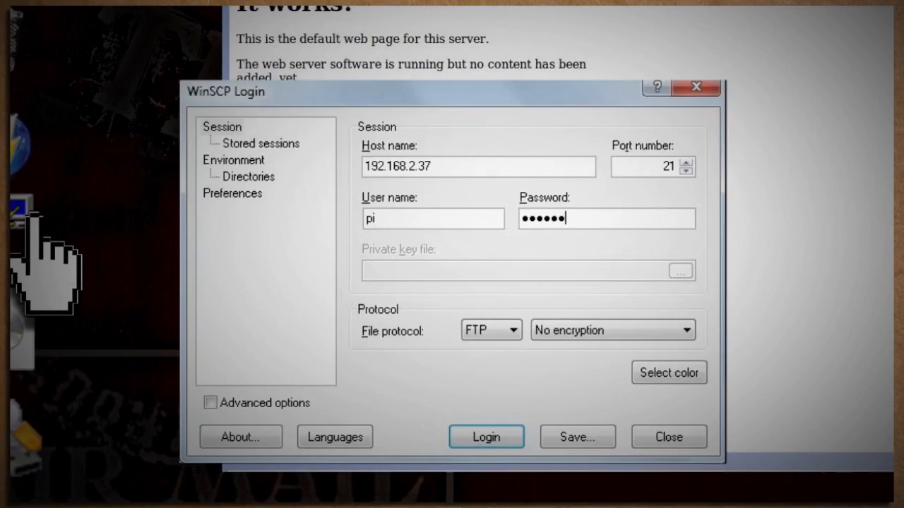
pyautogui.click(486, 438)
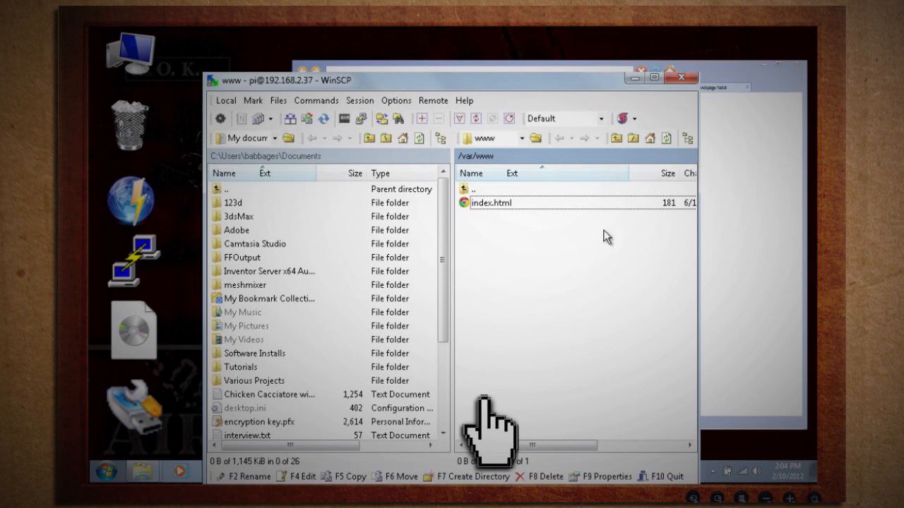
pyautogui.doubleClick(491, 202)
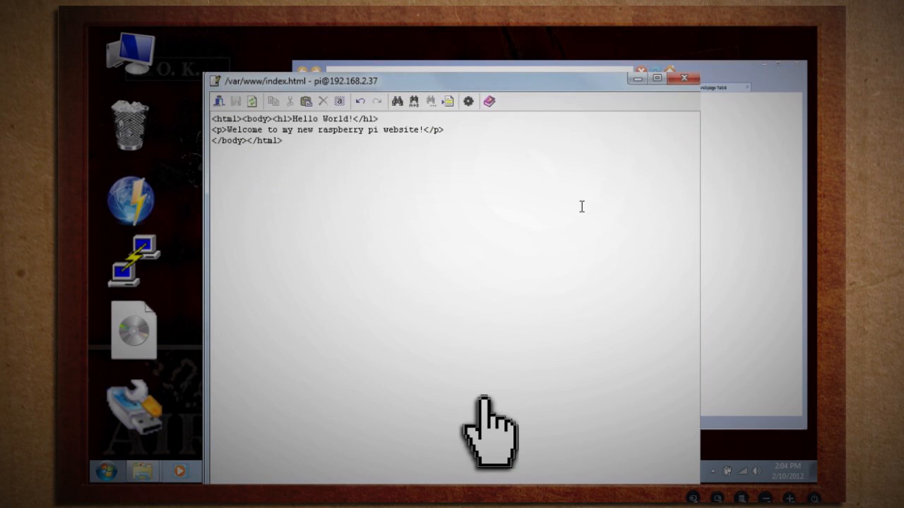